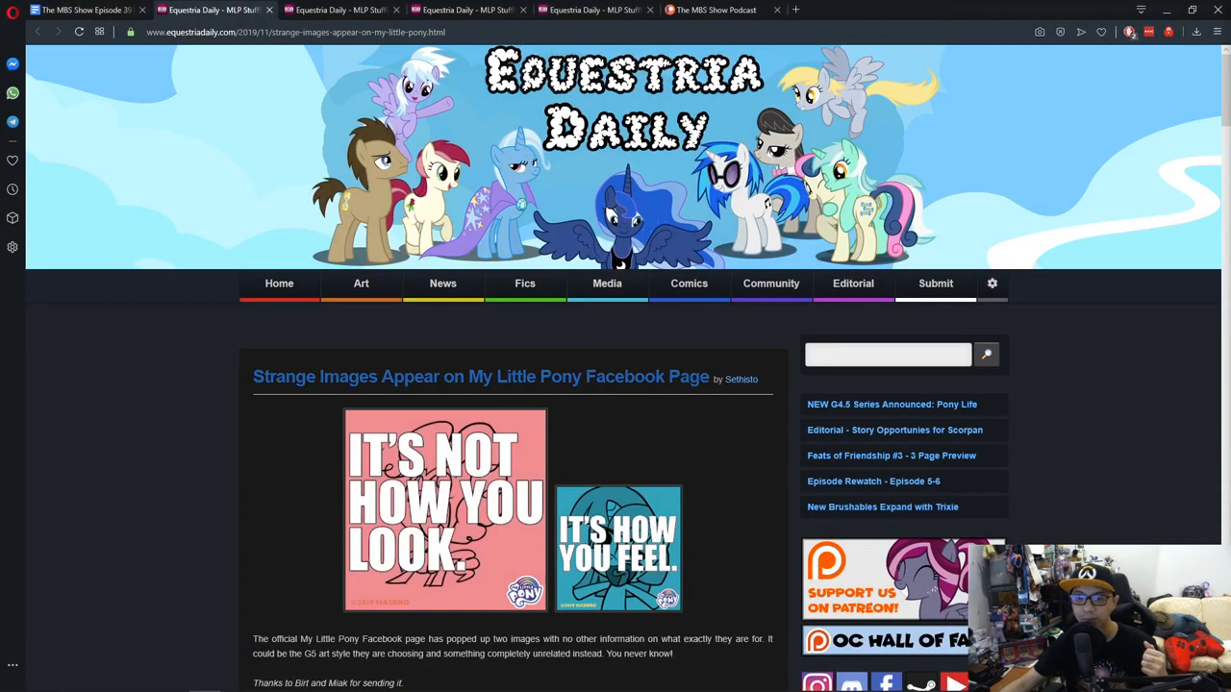
Step: Scroll to the post announcing the new animated MLP series for Discovery Family in 2020
scroll(down, 3)
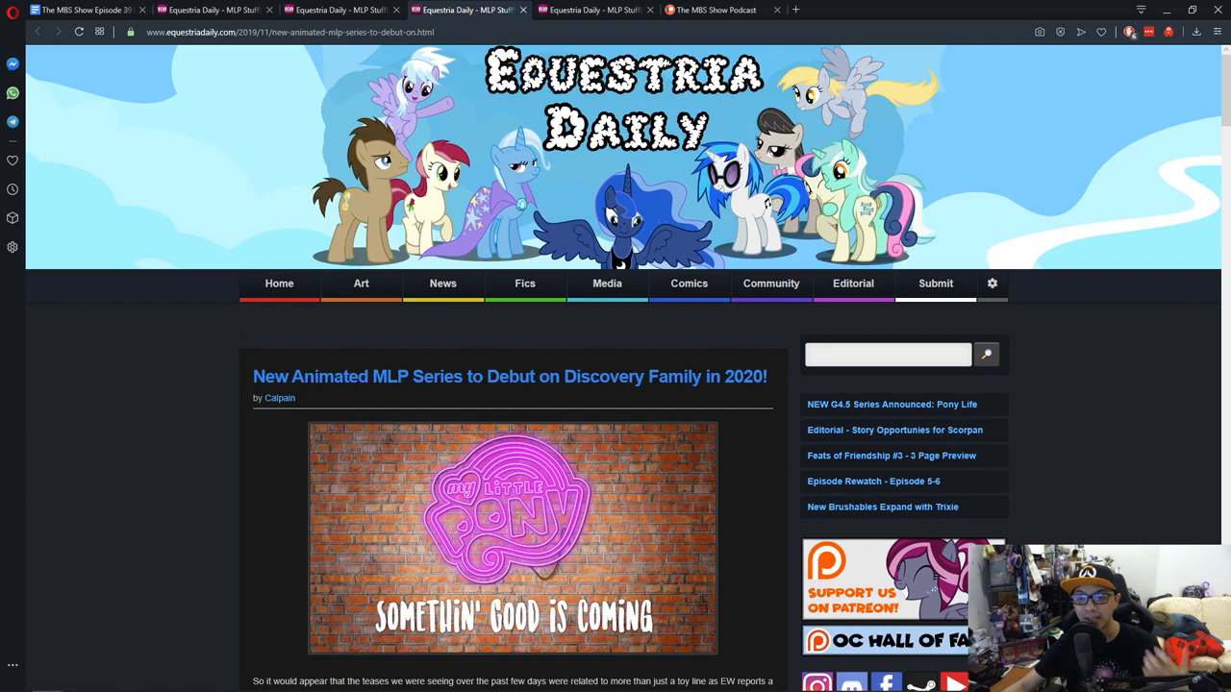
Step: Scroll to the Hasbro presser post revealing Pony Life and its promo images
scroll(down, 3)
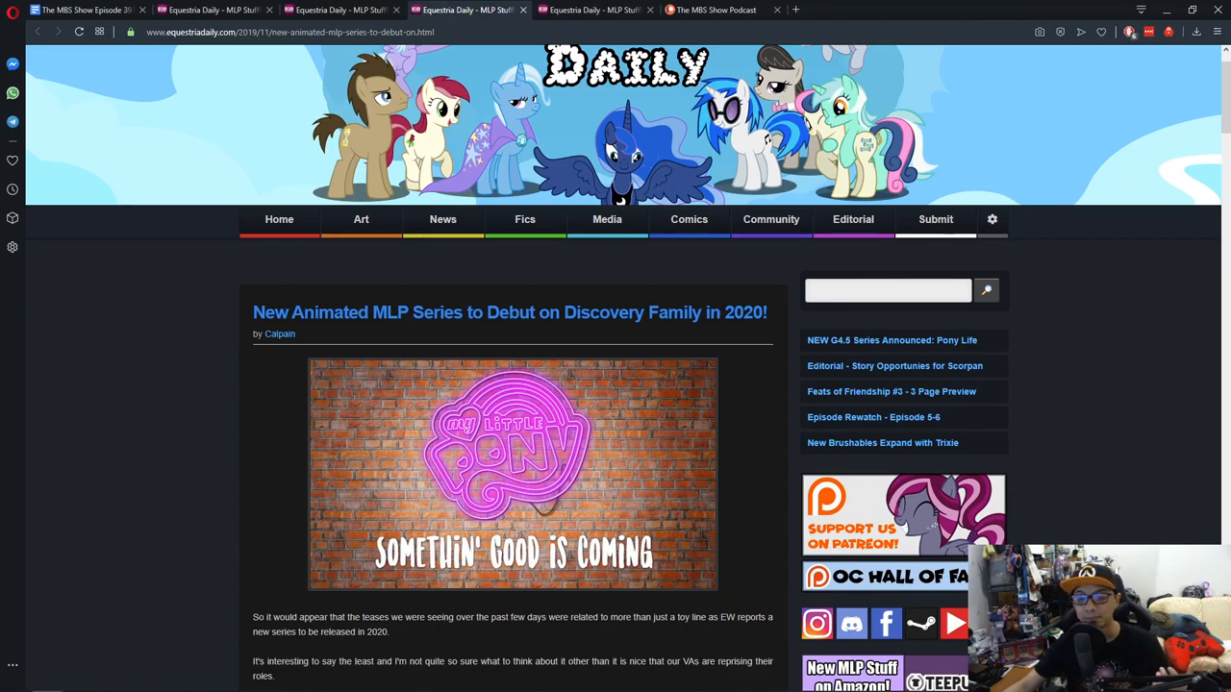
scroll(down, 3)
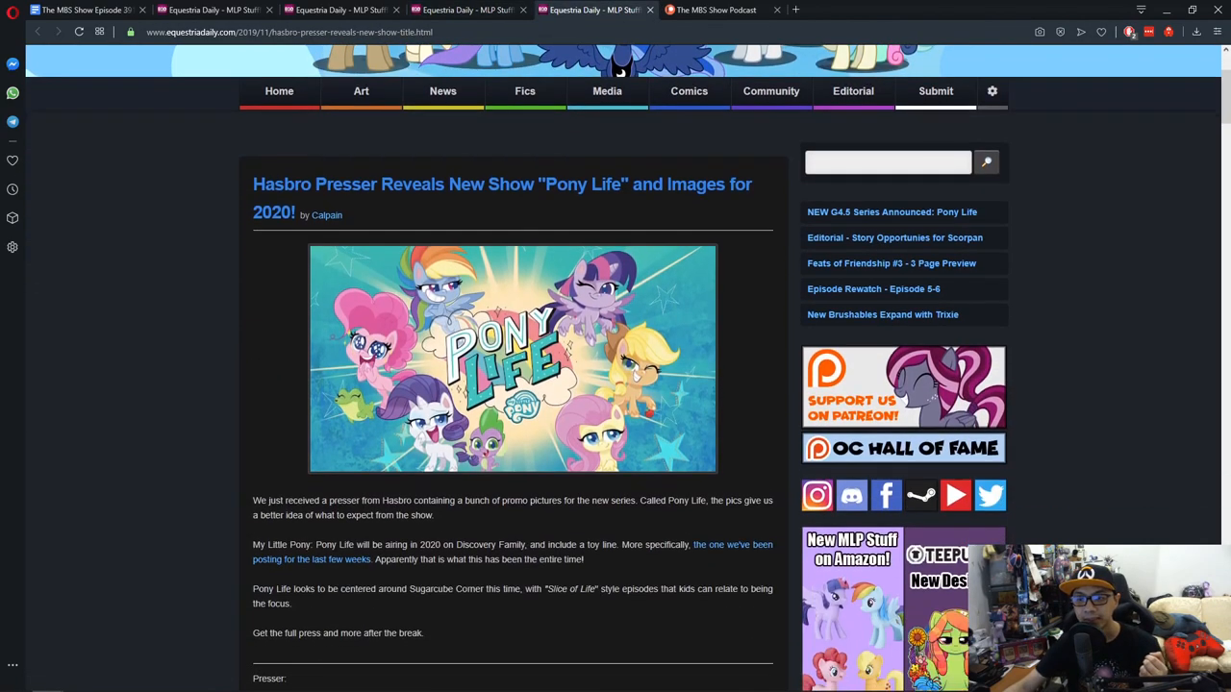
Step: Scroll past the Pony Life banner image until the full Presser section text is visible
scroll(down, 3)
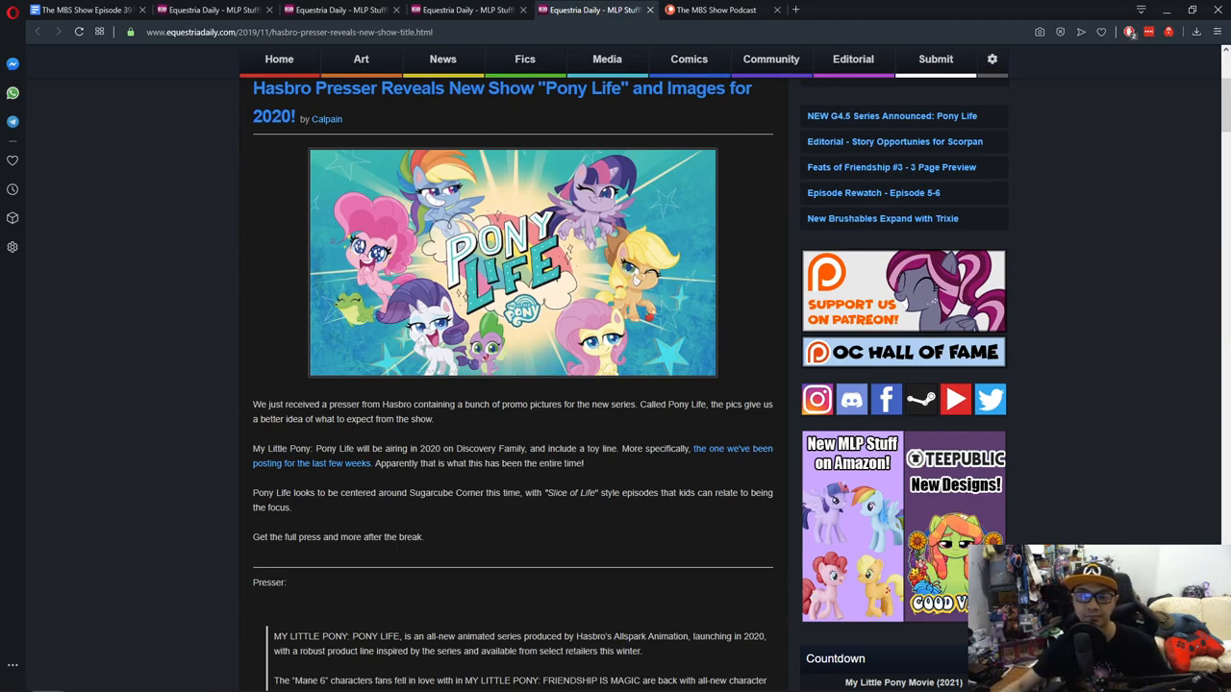
scroll(down, 3)
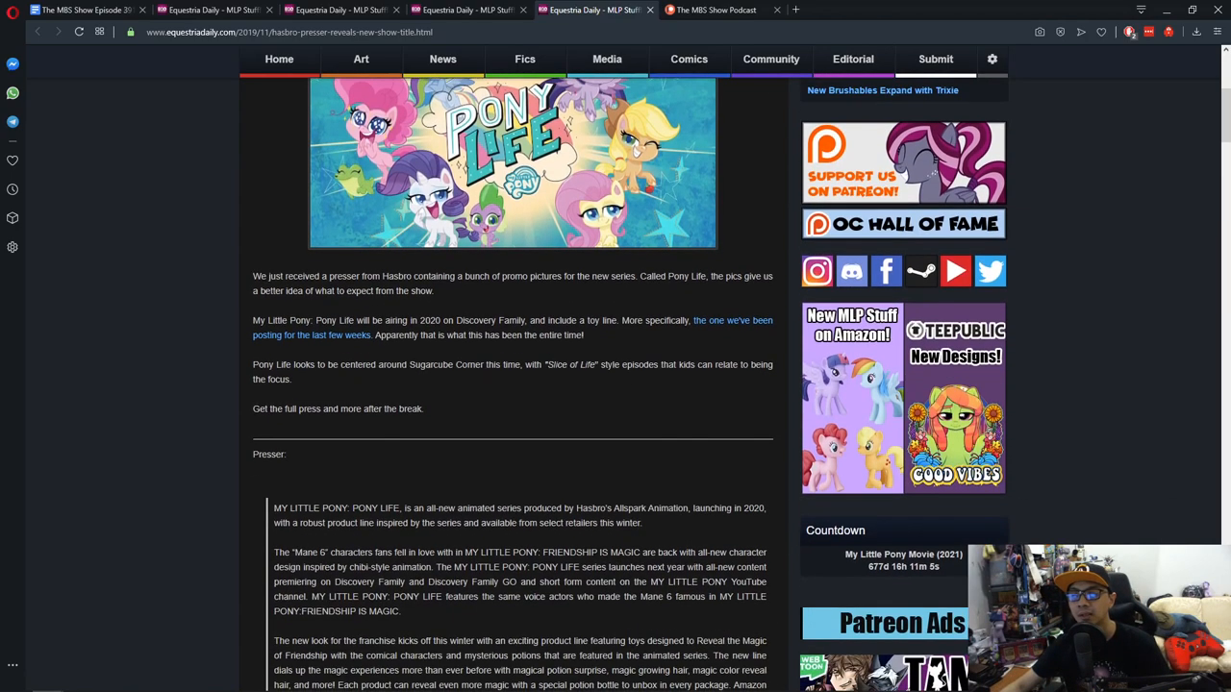
scroll(up, 3)
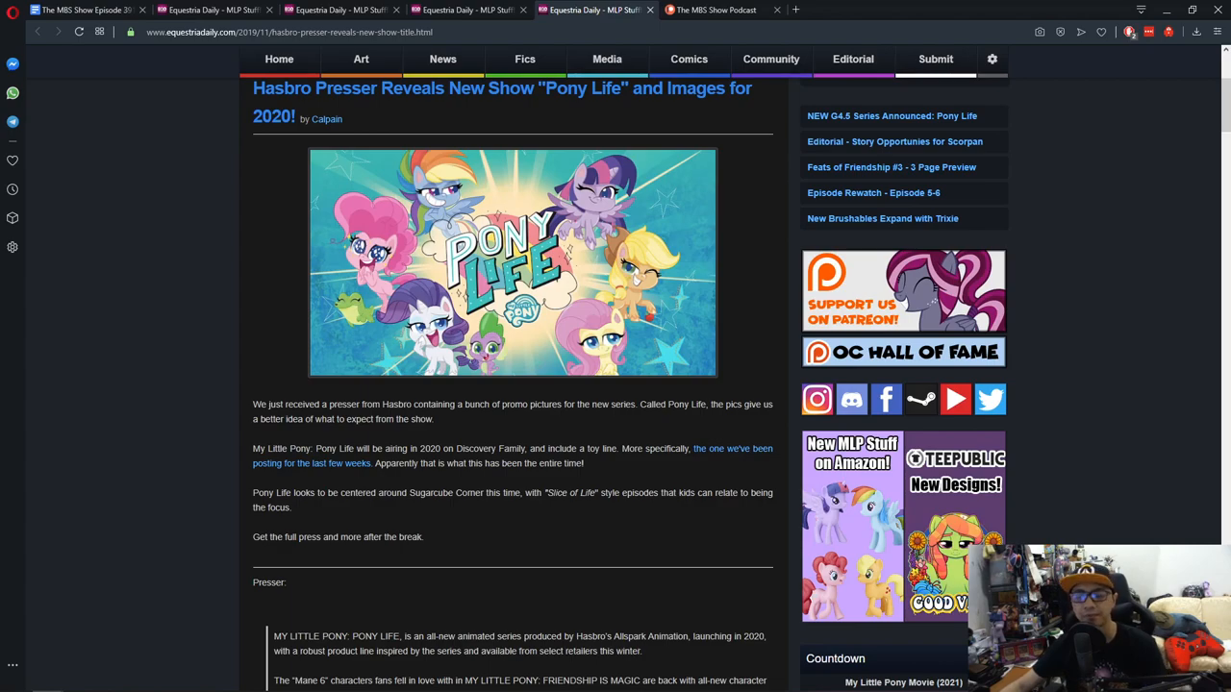
scroll(down, 3)
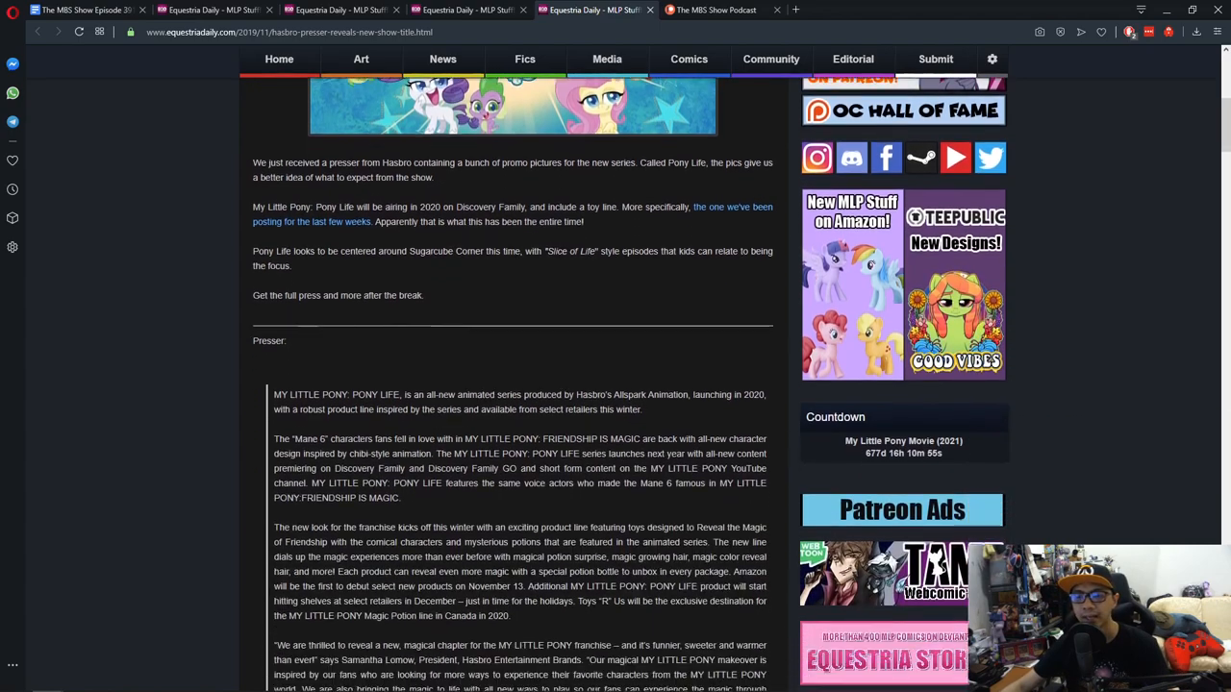
scroll(down, 3)
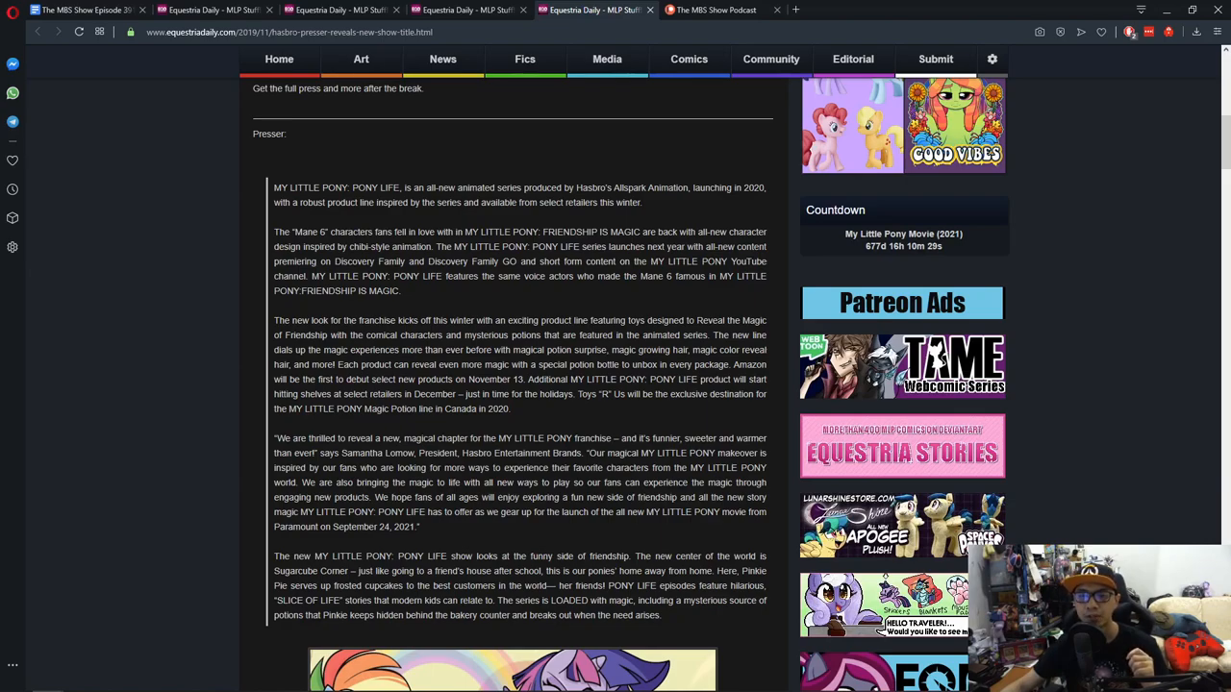
Step: Read down the press release to the Rainbow Dash, Pinkie Pie and Twilight image
scroll(down, 3)
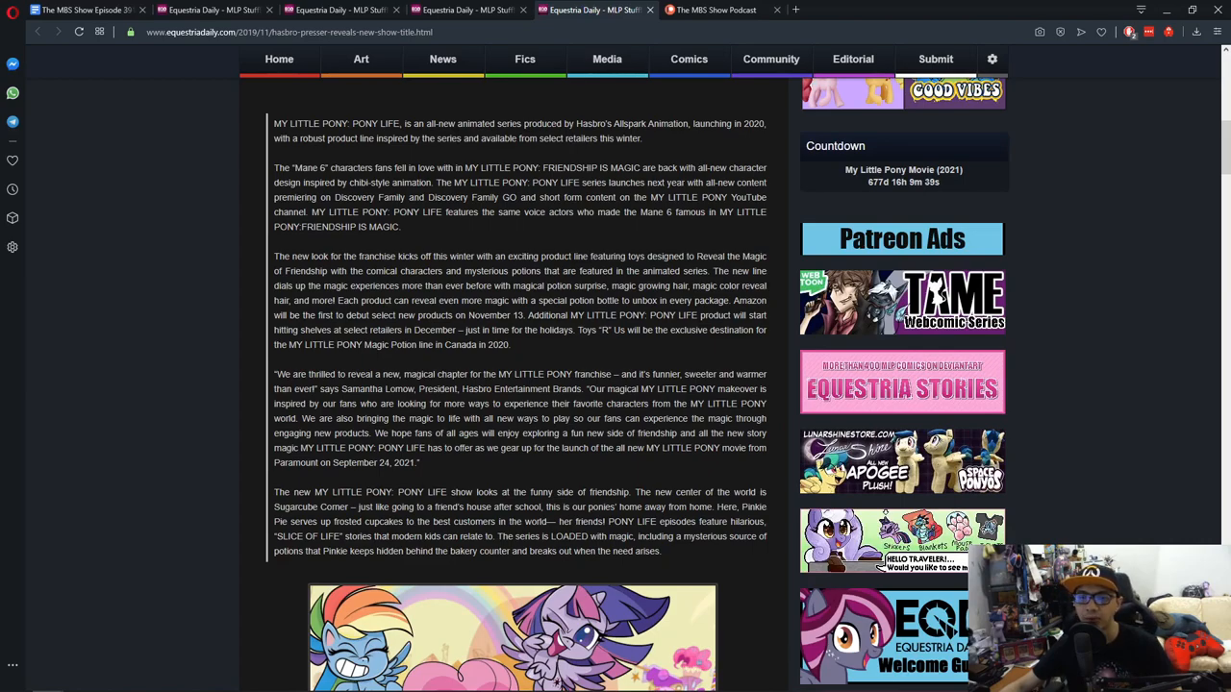
scroll(down, 3)
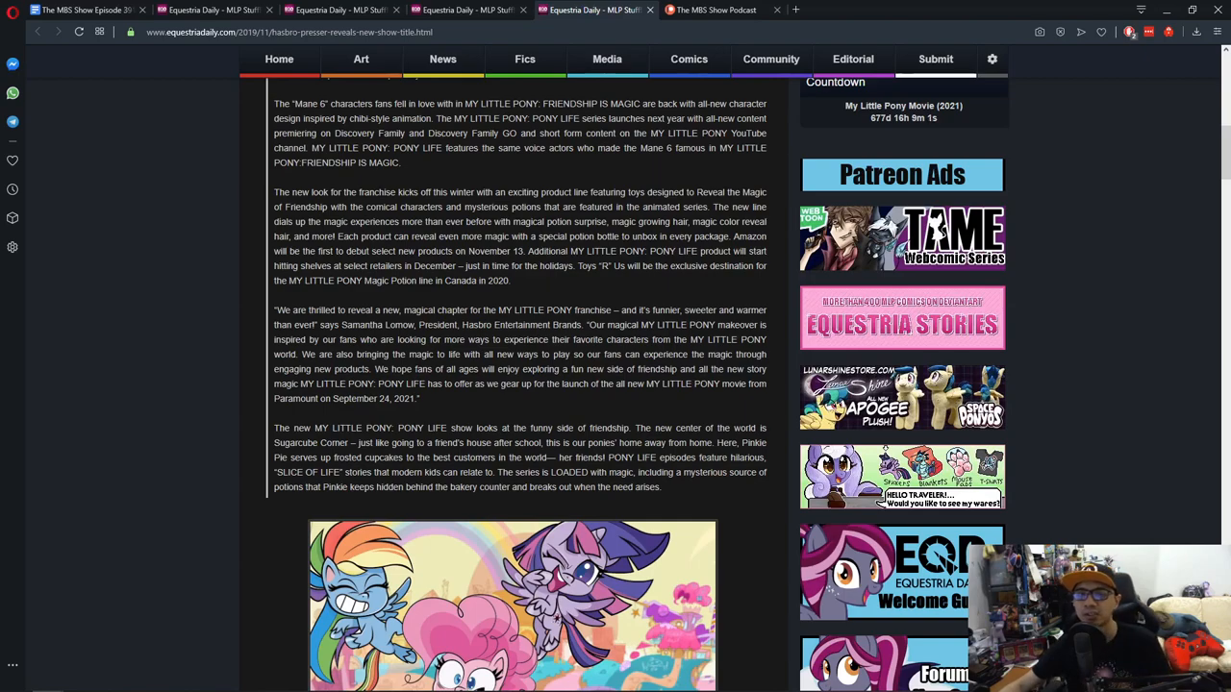
scroll(down, 3)
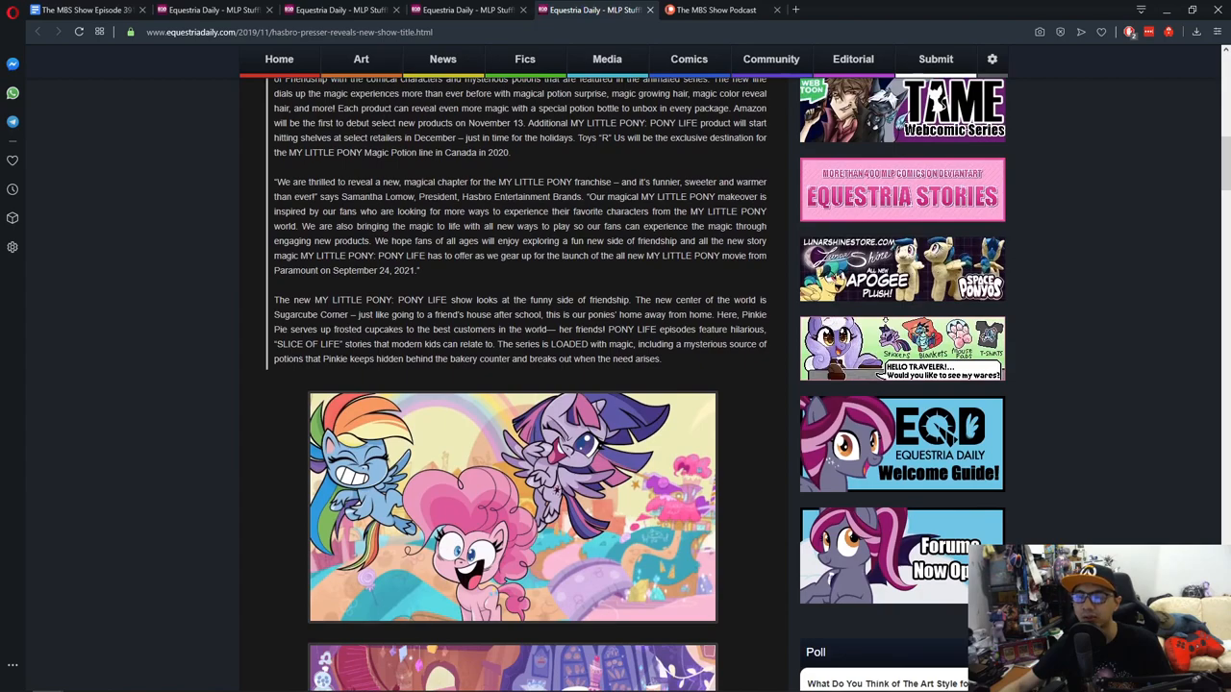
Step: Scroll on to the Pinkie, Spike and Rarity image and the art-style poll
scroll(down, 3)
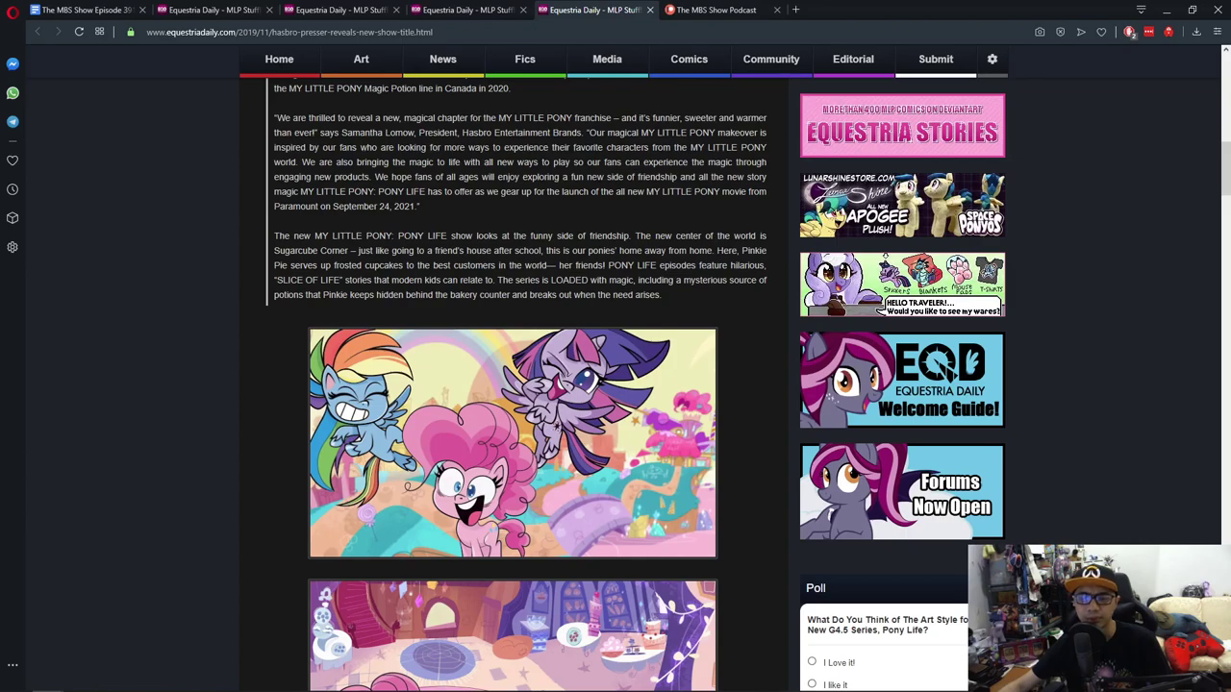
scroll(down, 3)
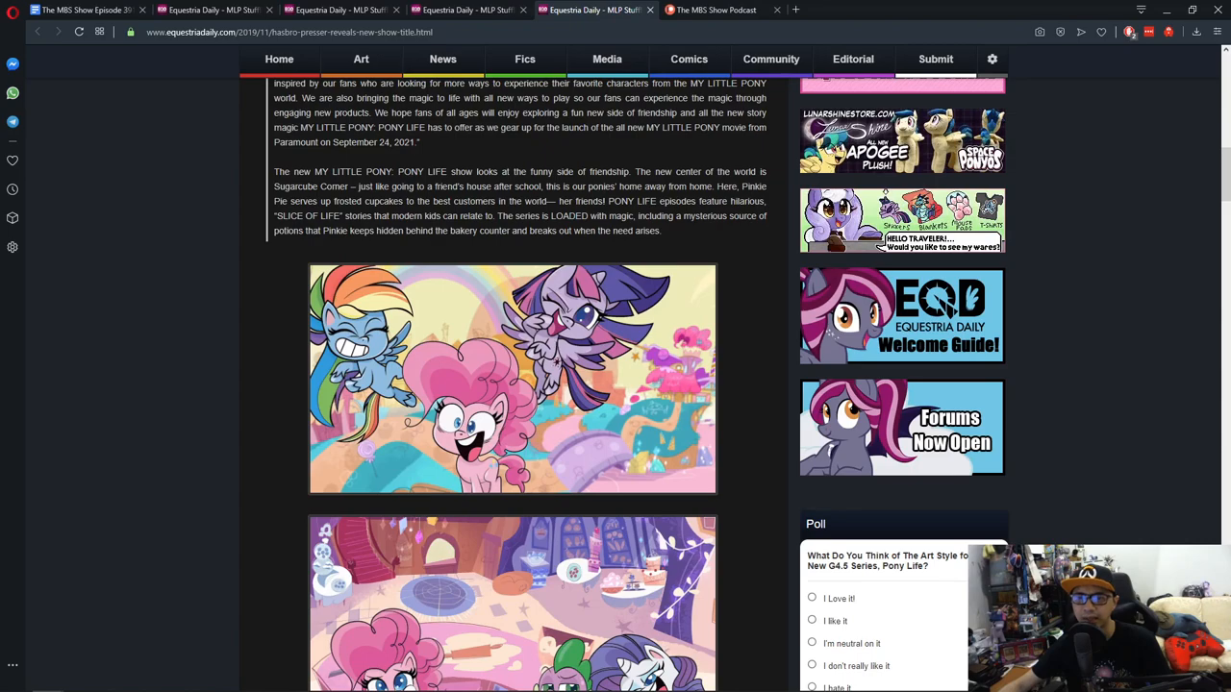
scroll(down, 3)
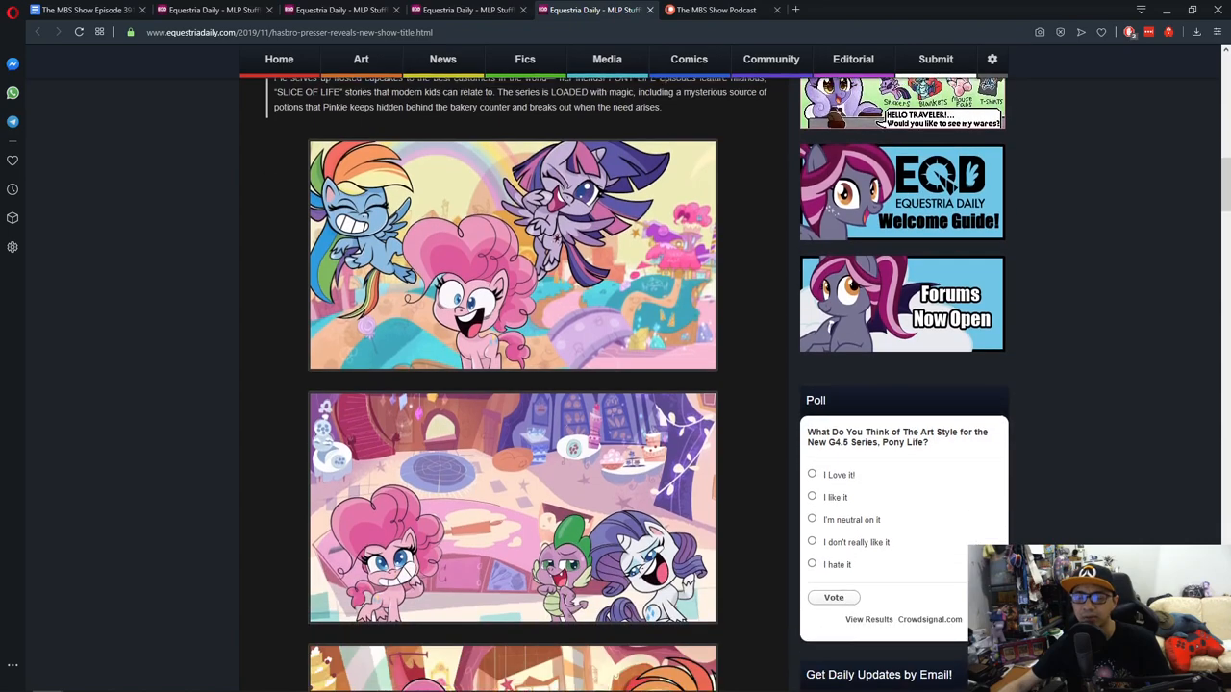
scroll(down, 3)
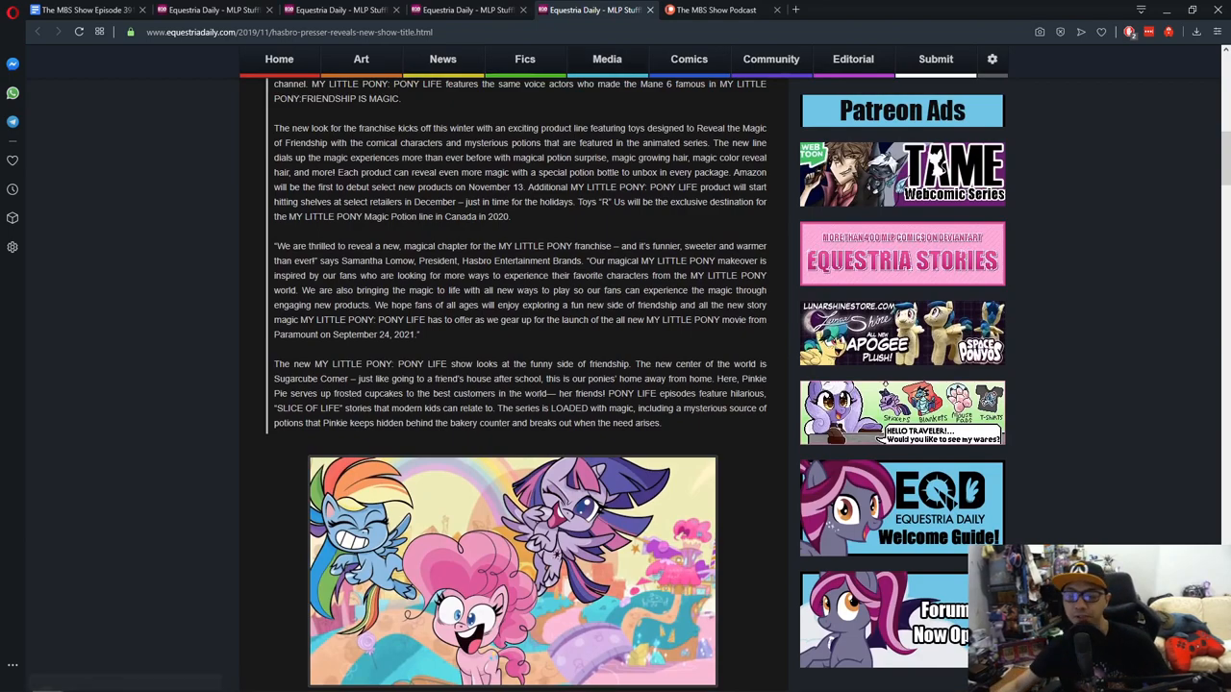
Step: Scroll back to the press release's opening paragraph, just above the first promo image
scroll(up, 3)
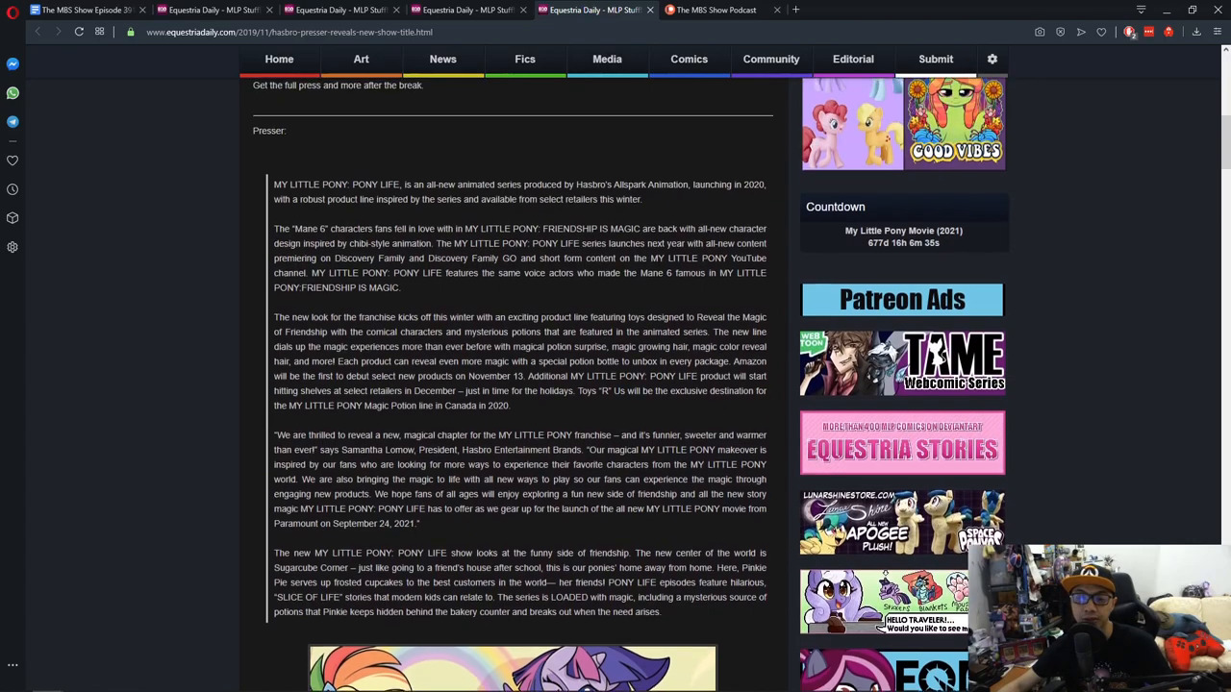
scroll(down, 3)
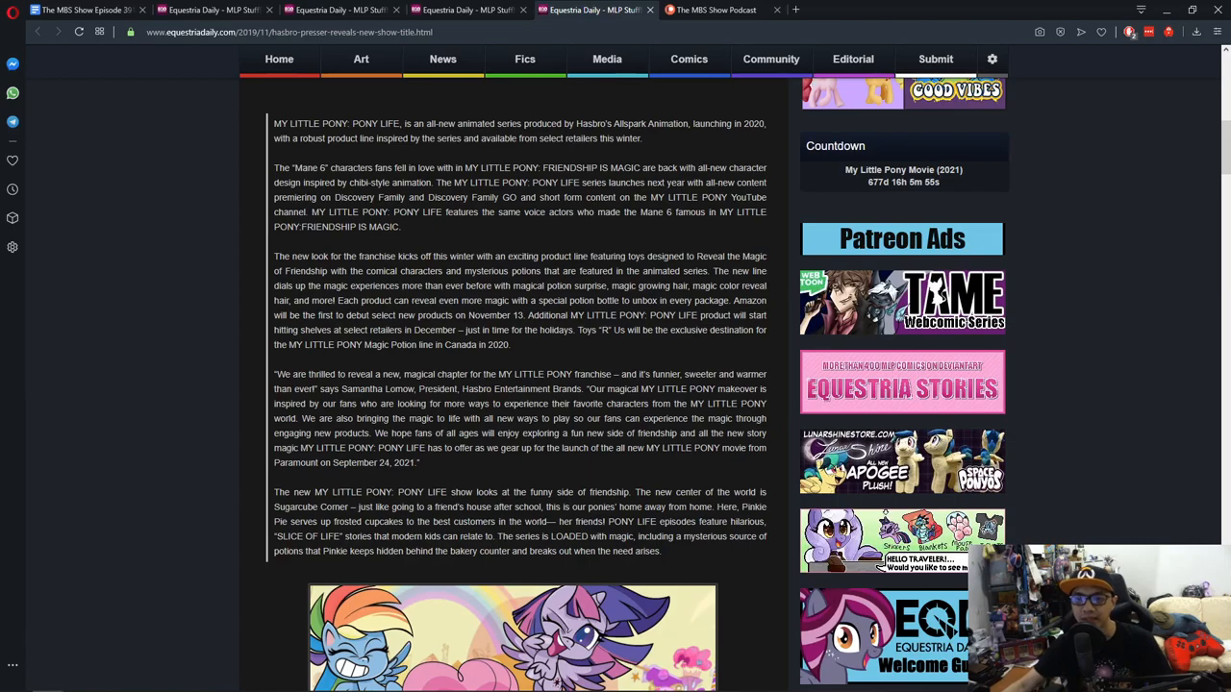
Step: Bring the Mane 6 paragraph through the first promo image into view
drag(274, 256, 606, 330)
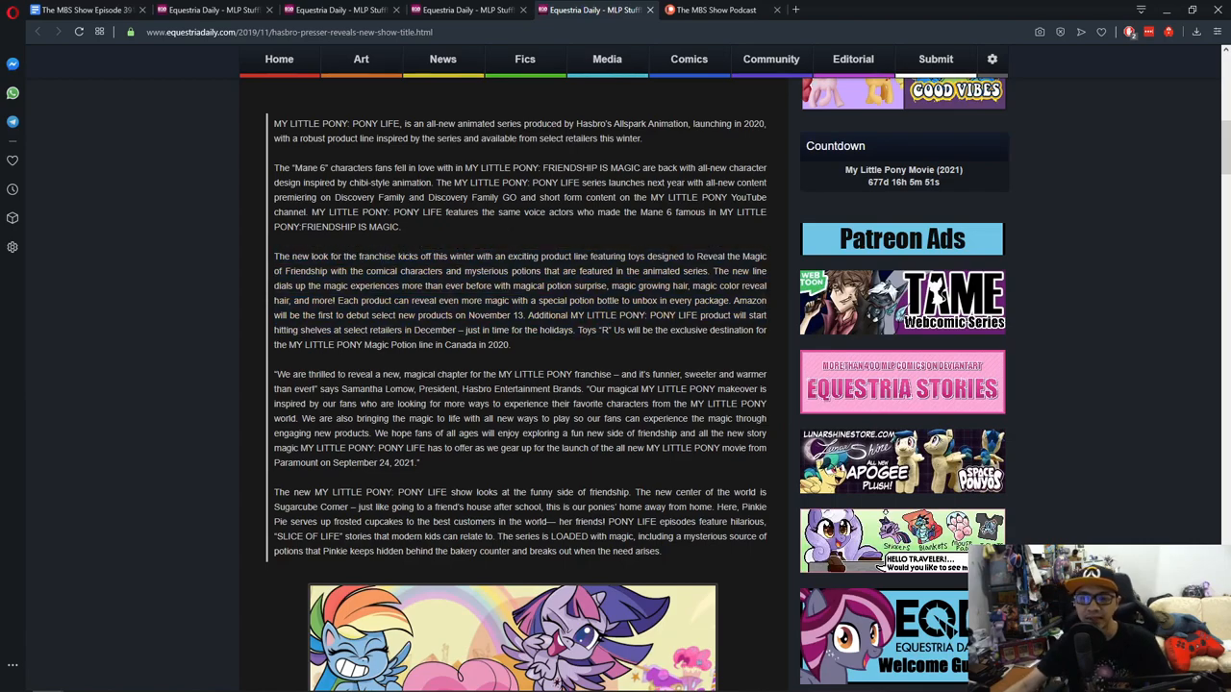
scroll(down, 3)
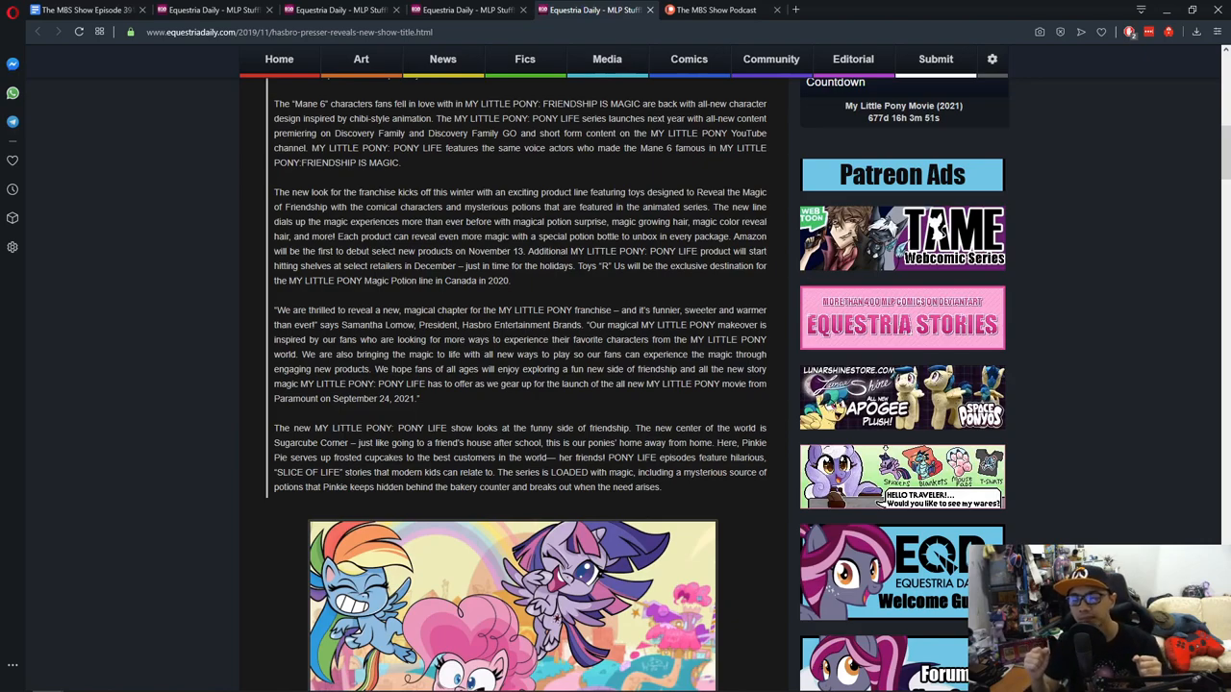
Step: Scroll past the text to the first two promo images and the art-style poll
scroll(down, 3)
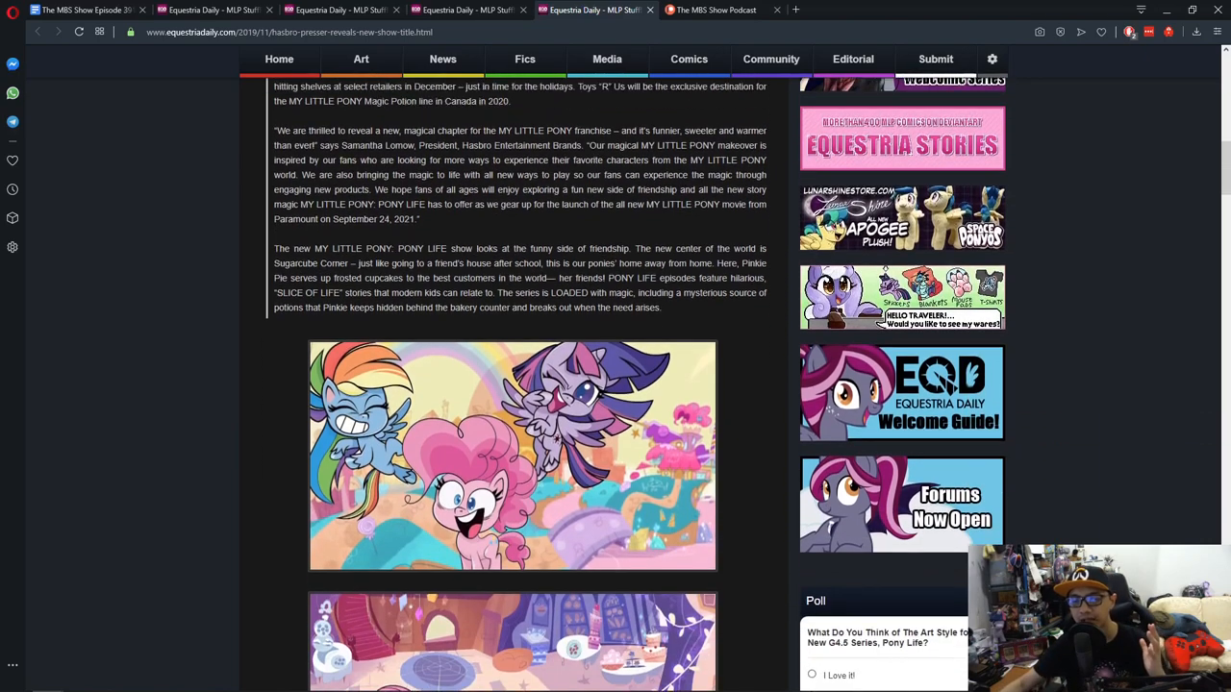
scroll(down, 3)
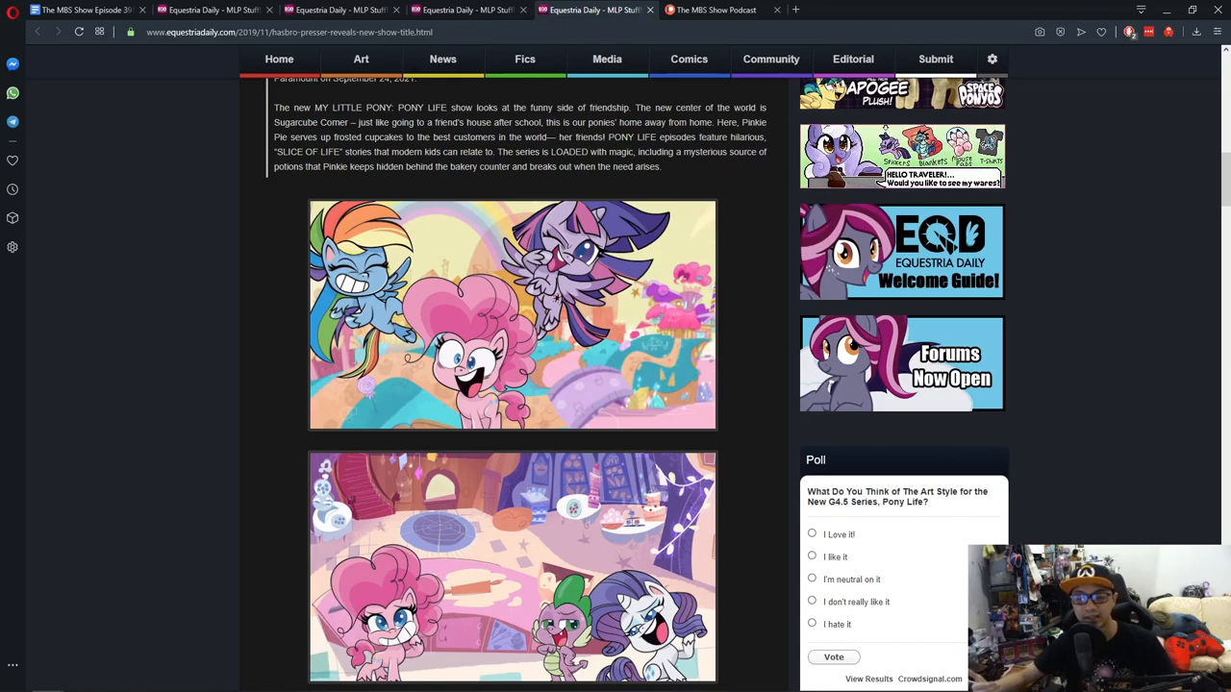
scroll(down, 3)
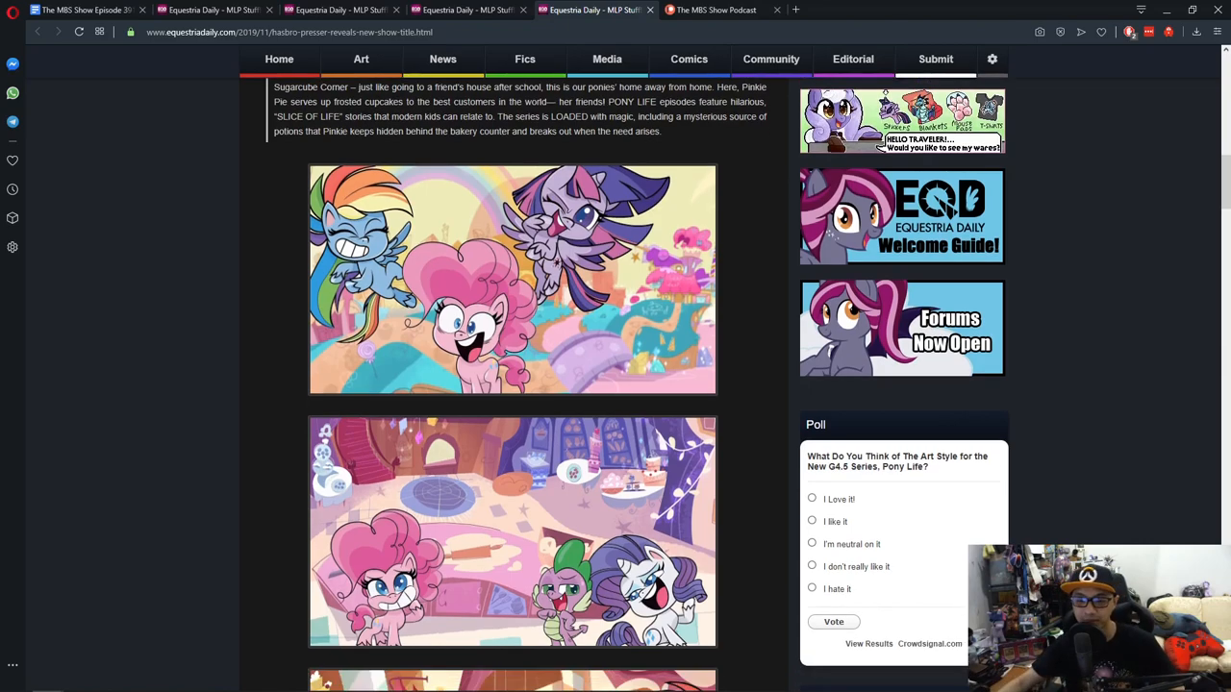
scroll(down, 3)
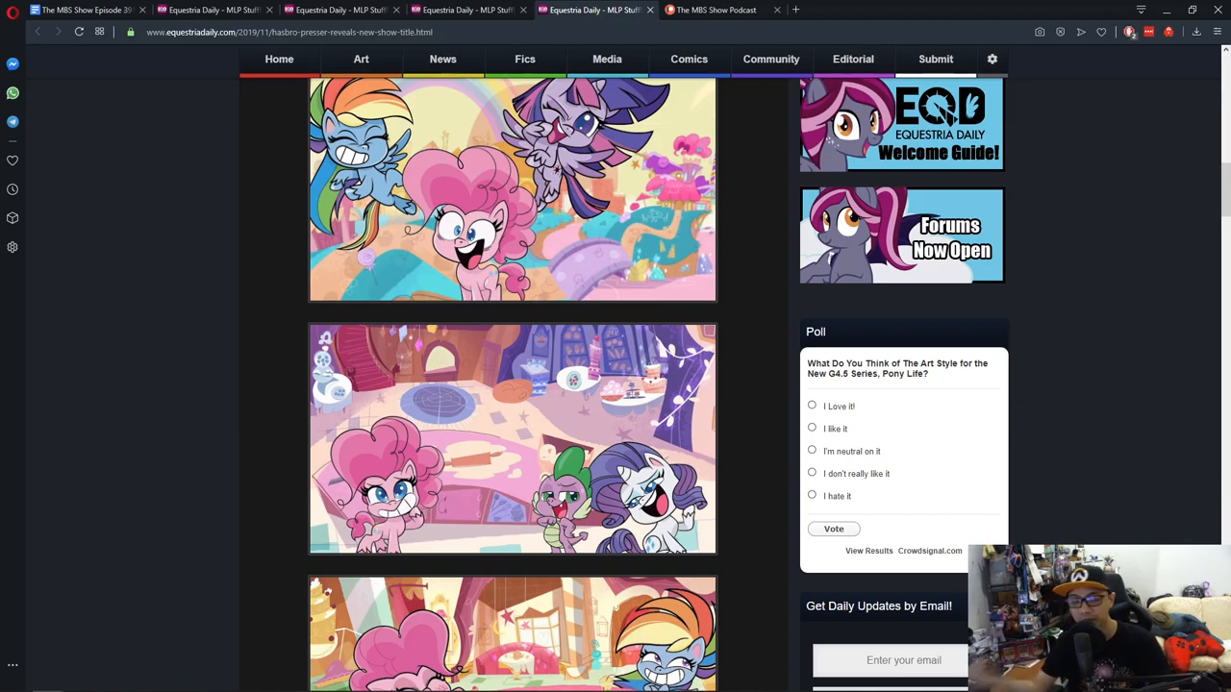
scroll(down, 3)
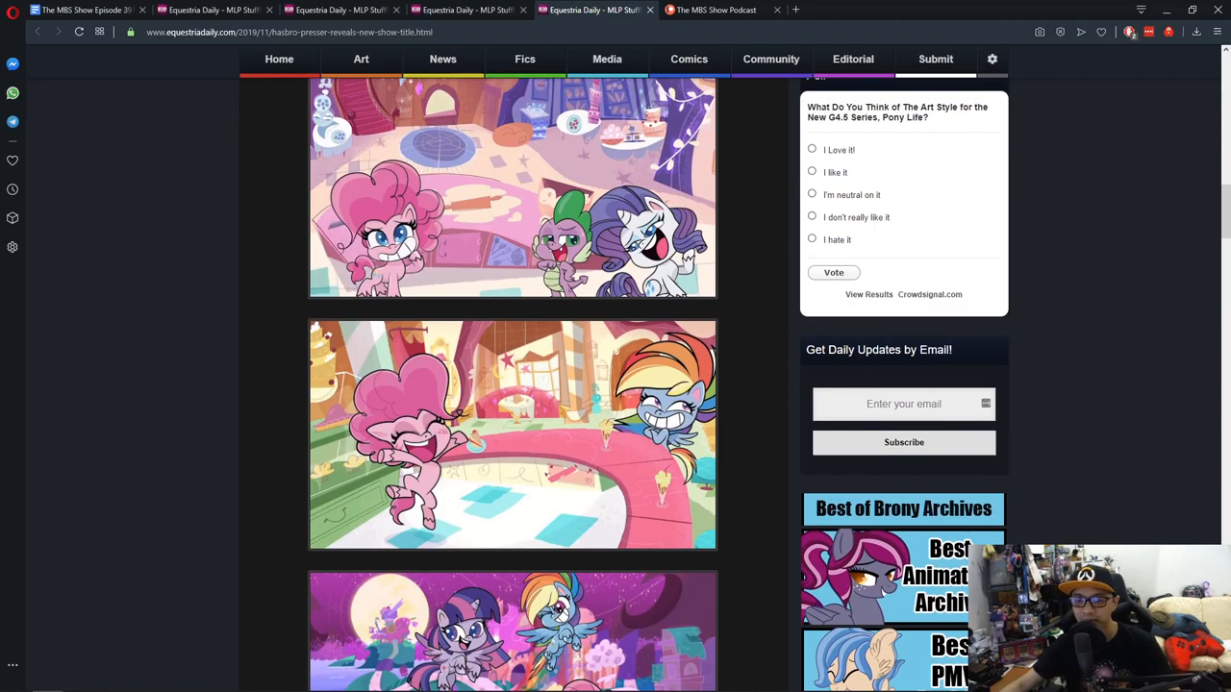
scroll(down, 3)
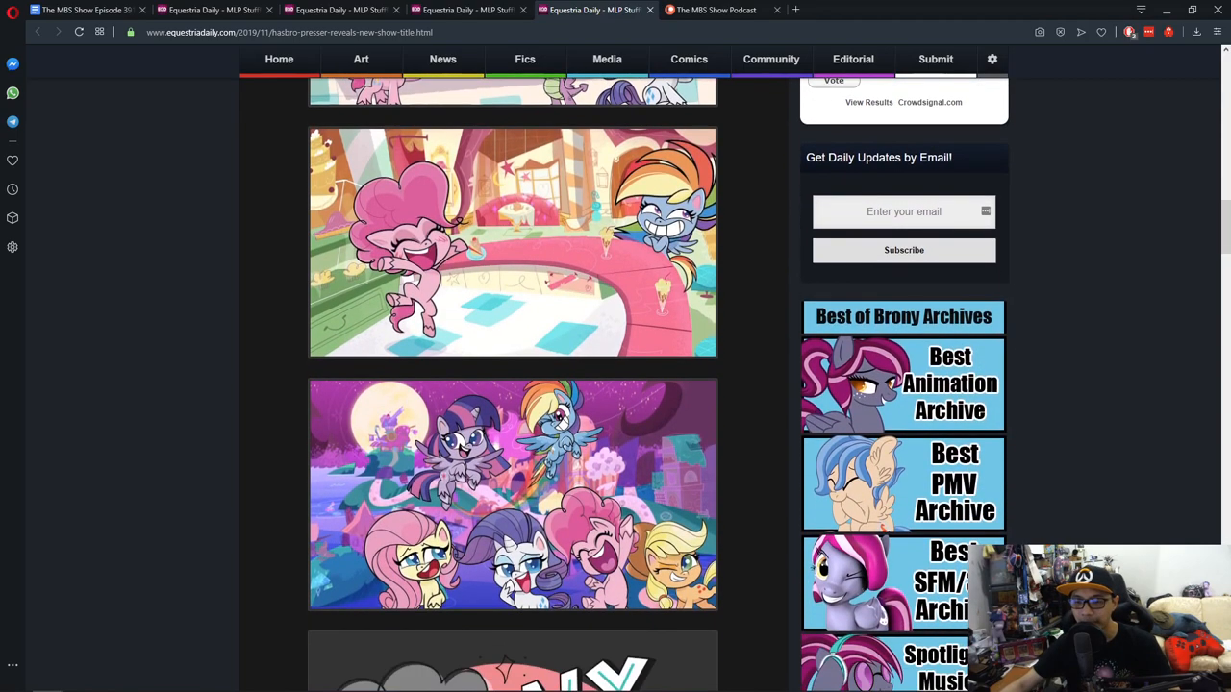
scroll(down, 3)
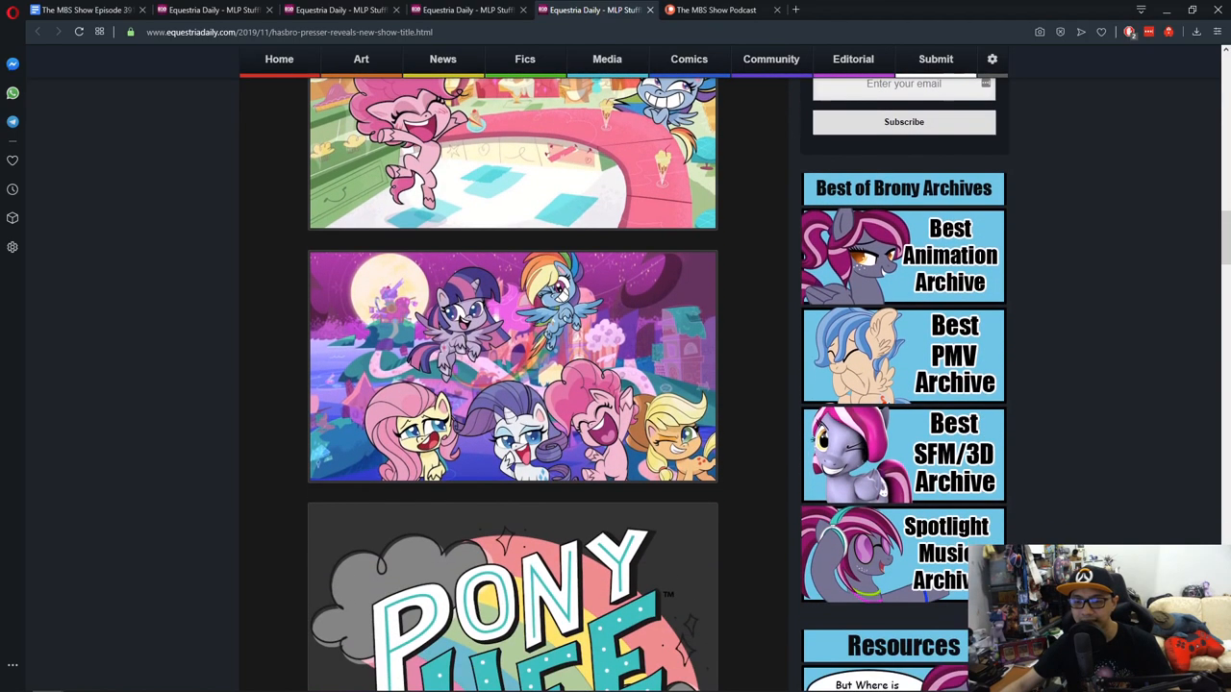
scroll(down, 3)
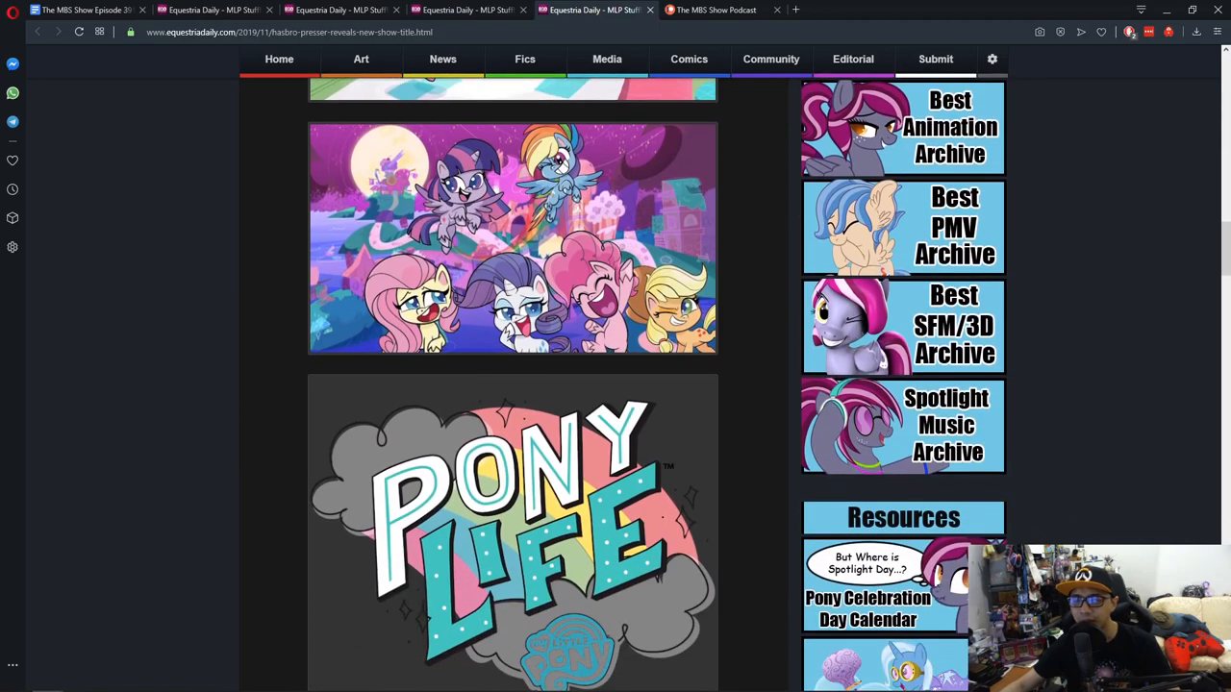
scroll(up, 3)
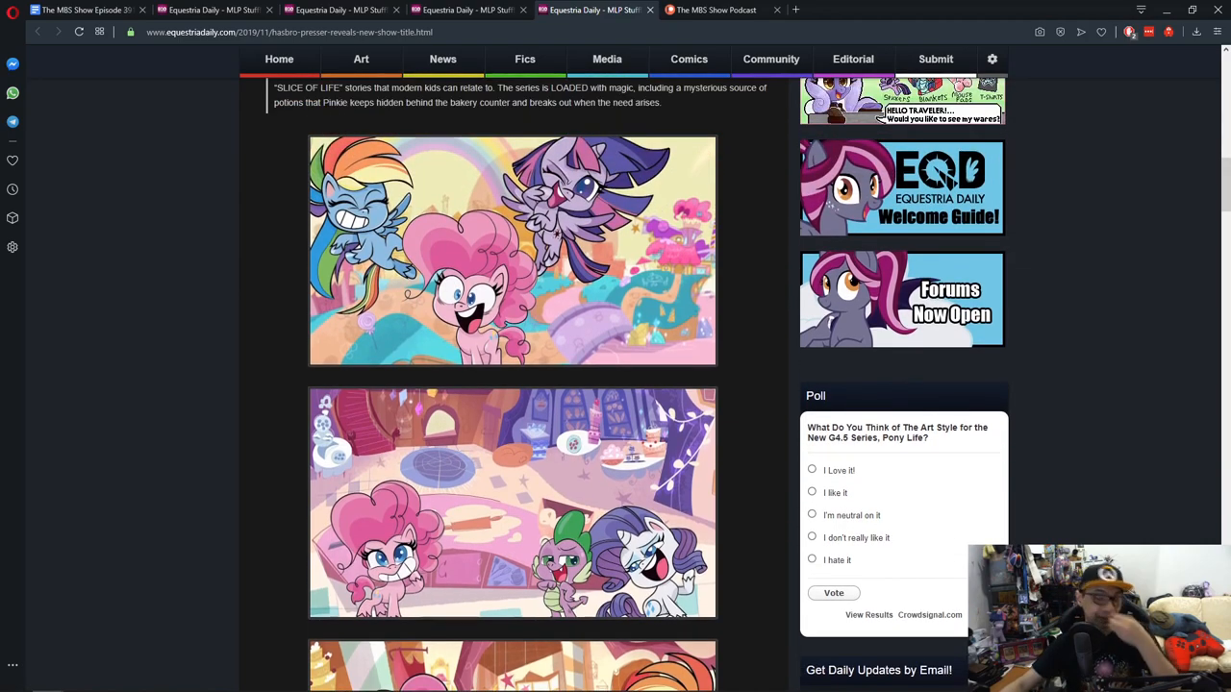
Step: Scroll down through the Pony Life promo images to the logo
scroll(down, 3)
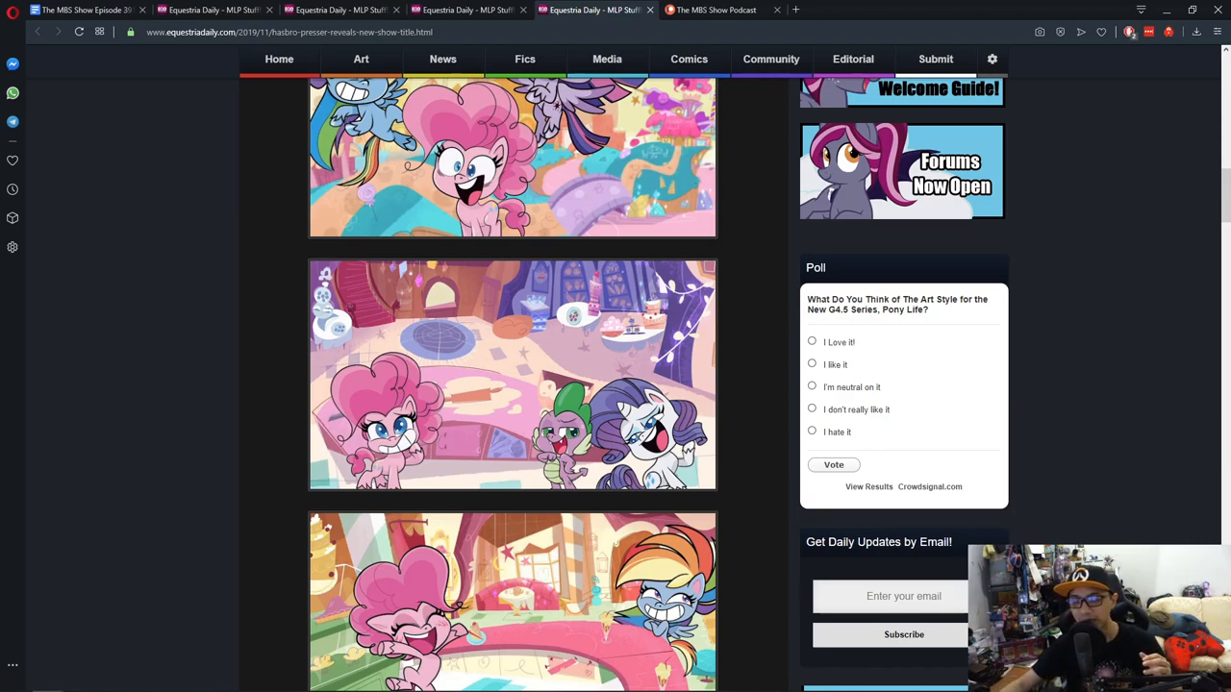
scroll(down, 3)
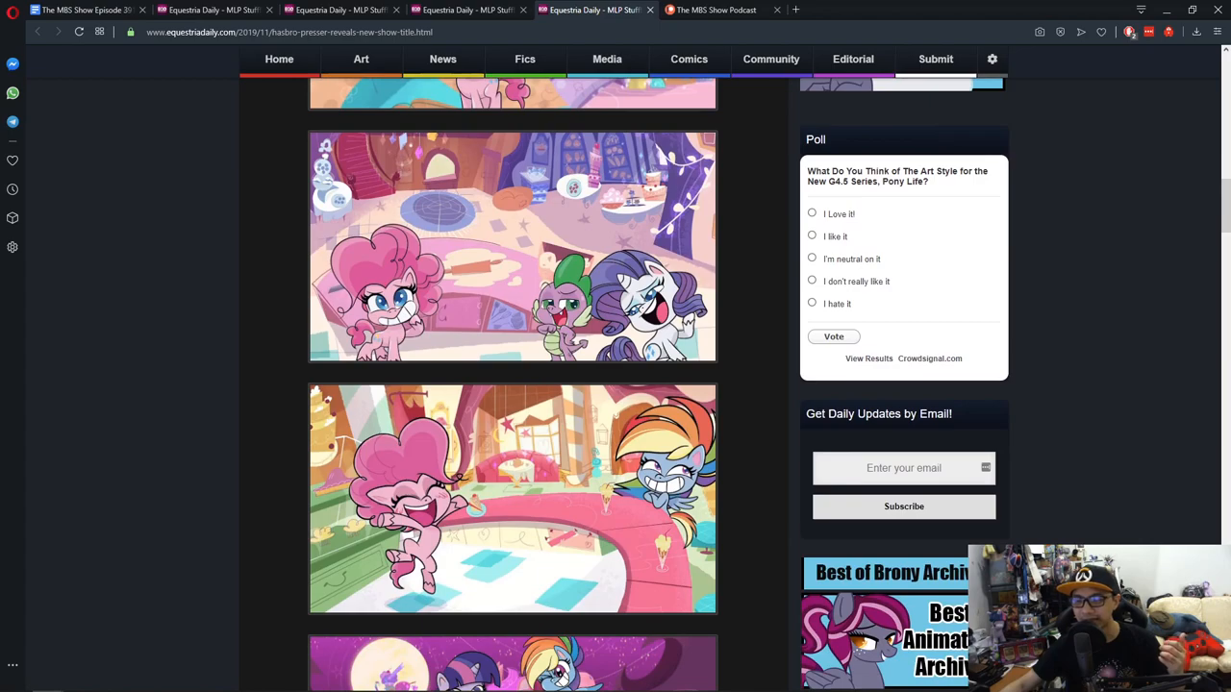
scroll(down, 3)
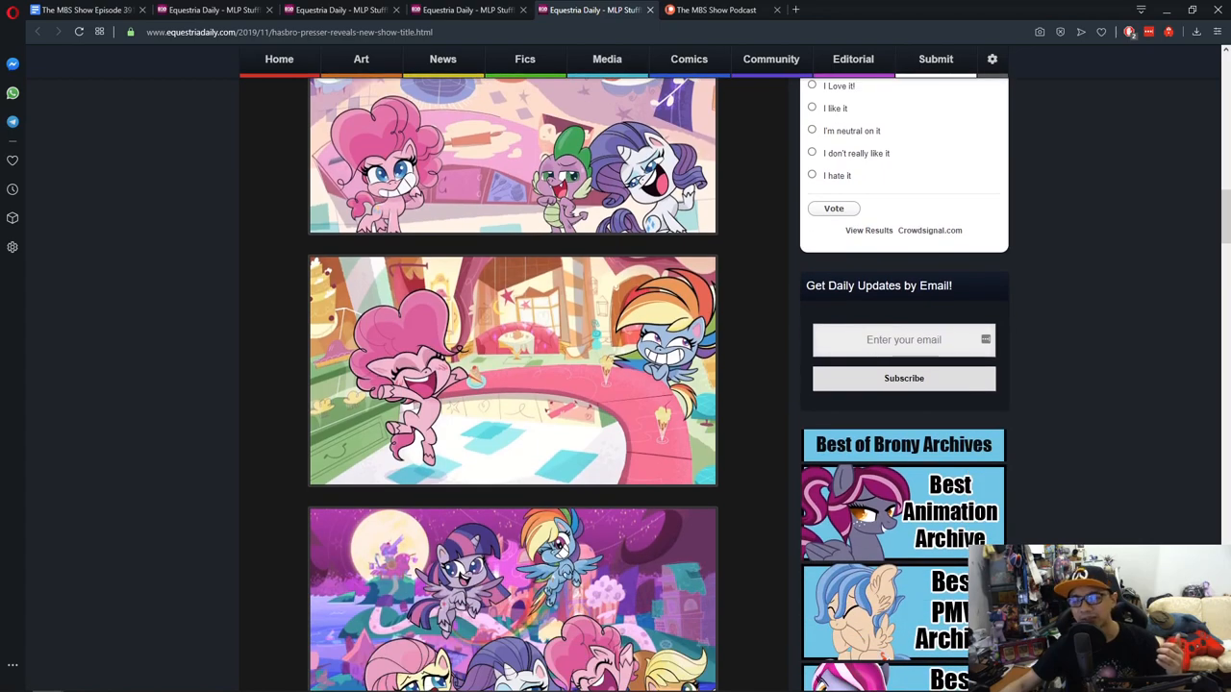
scroll(down, 3)
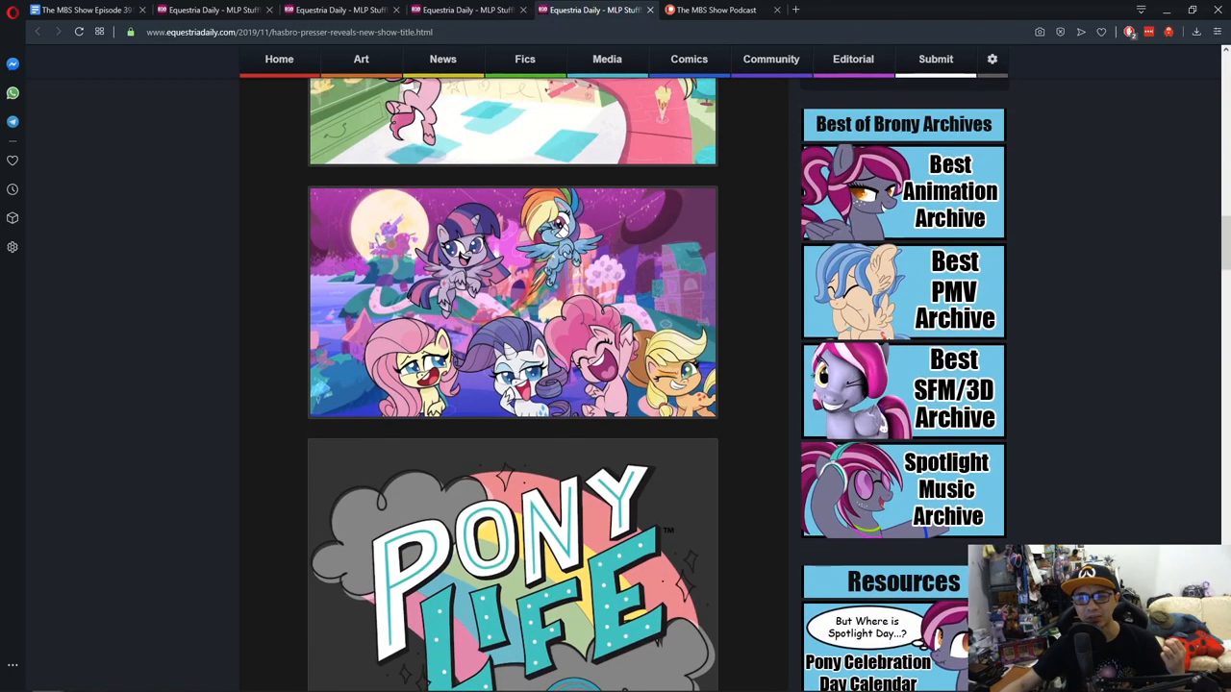
Step: Return to the press release's closing paragraphs and the first promo image
scroll(up, 3)
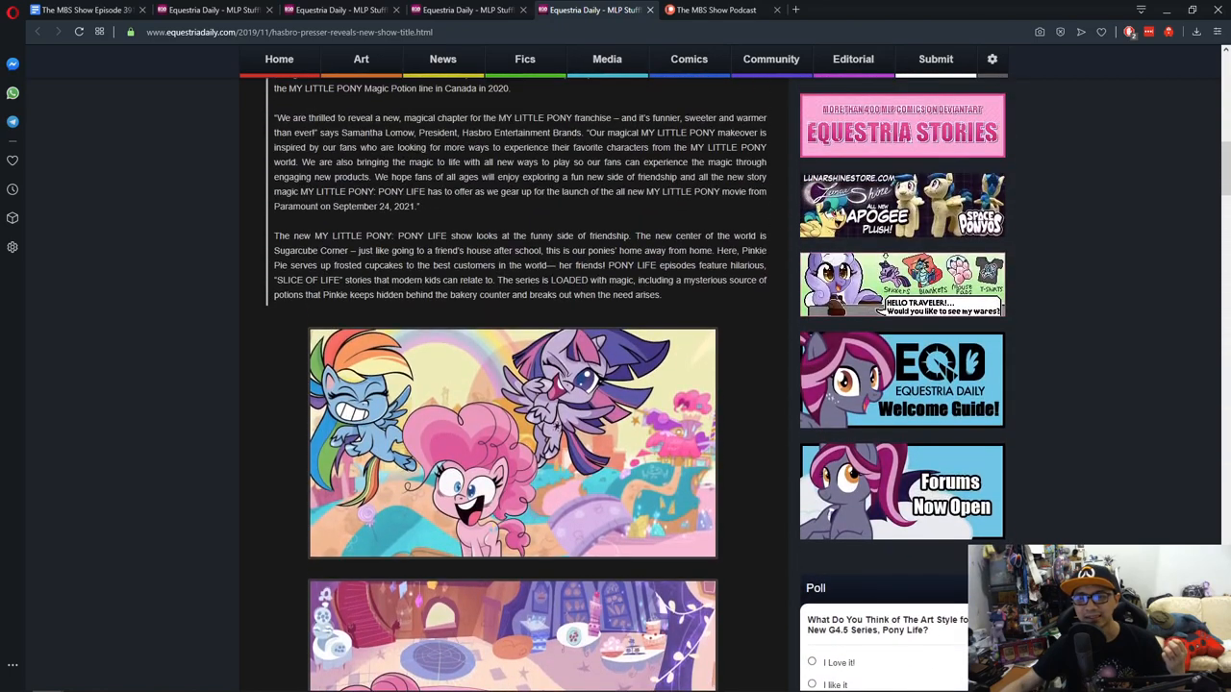
scroll(down, 3)
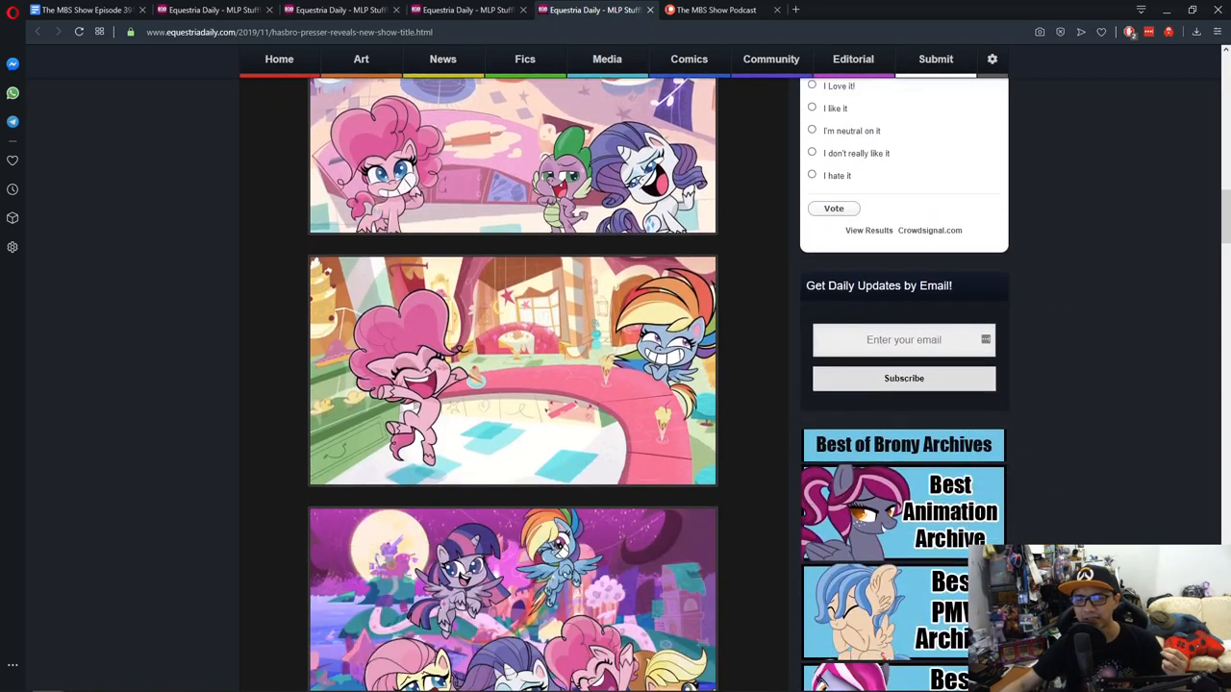
scroll(down, 3)
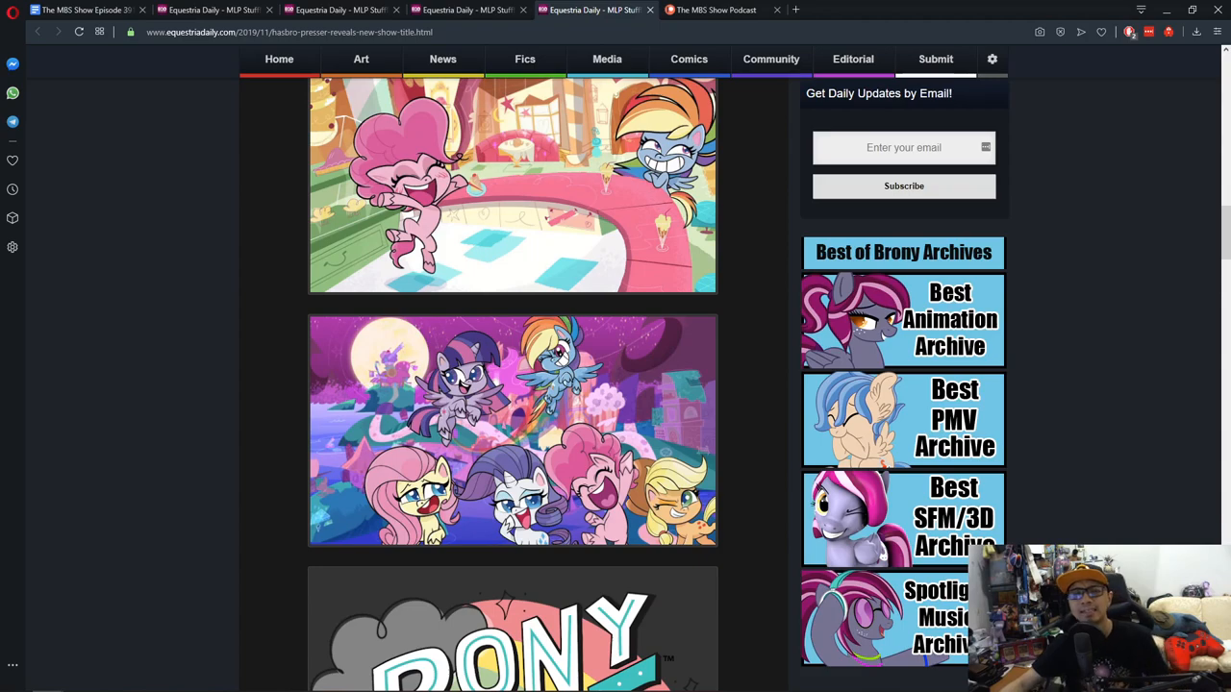
scroll(up, 3)
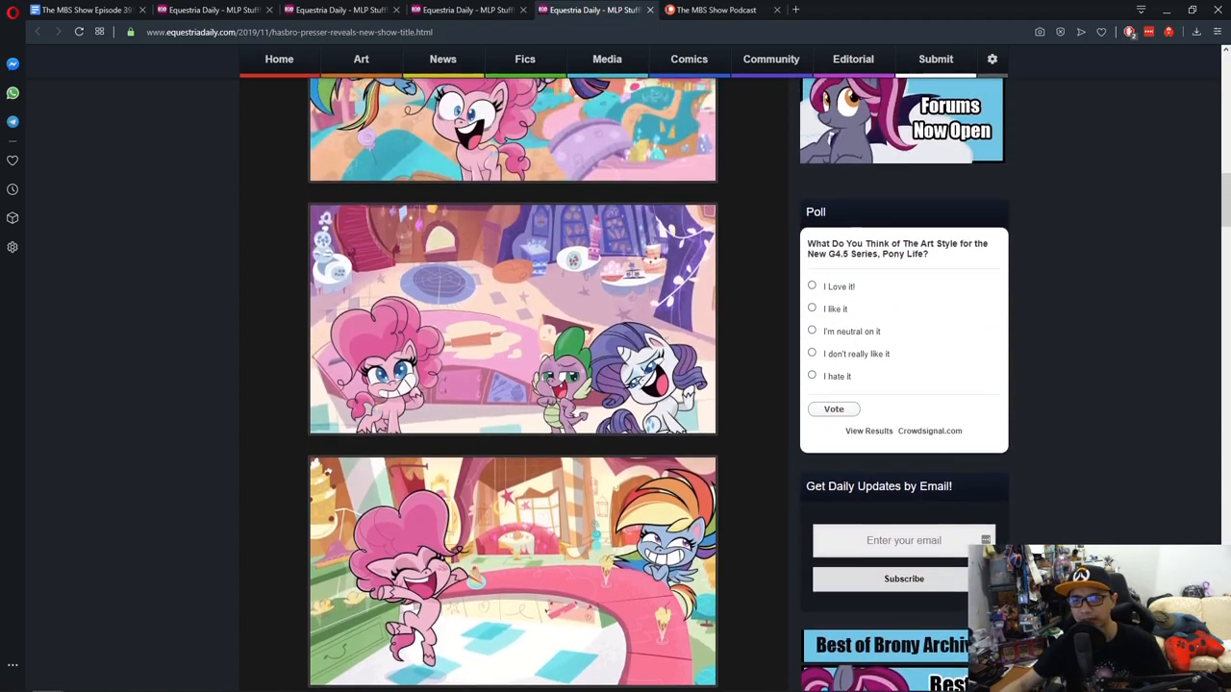
scroll(up, 3)
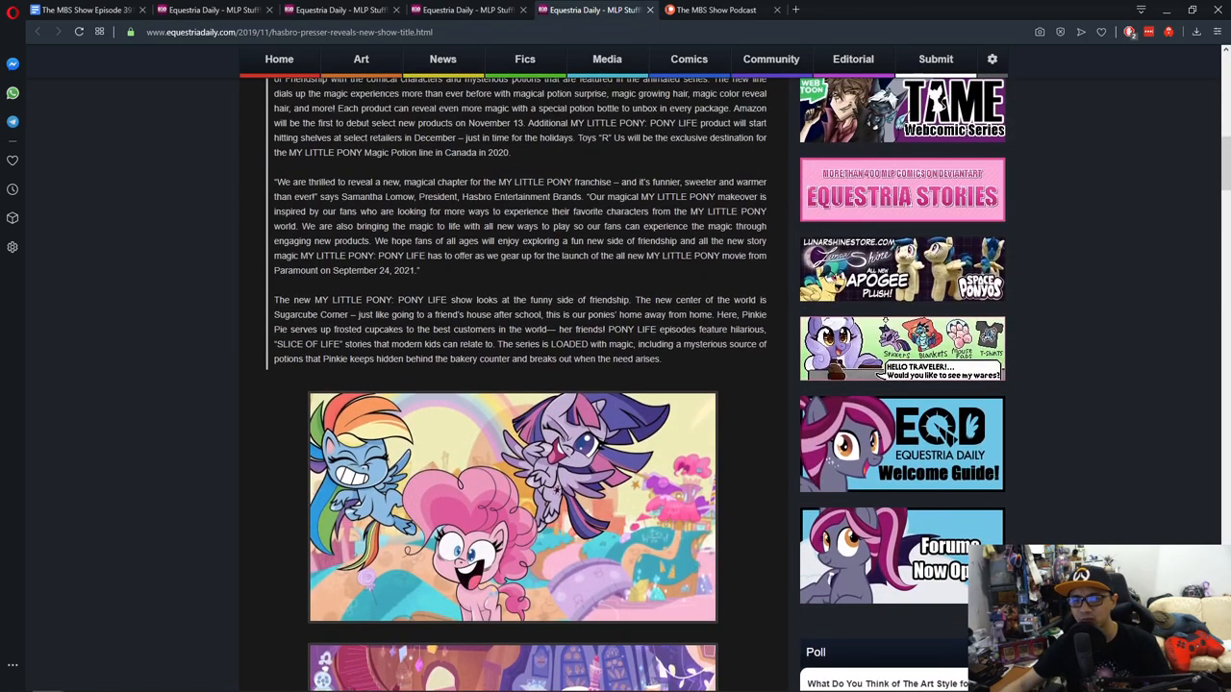